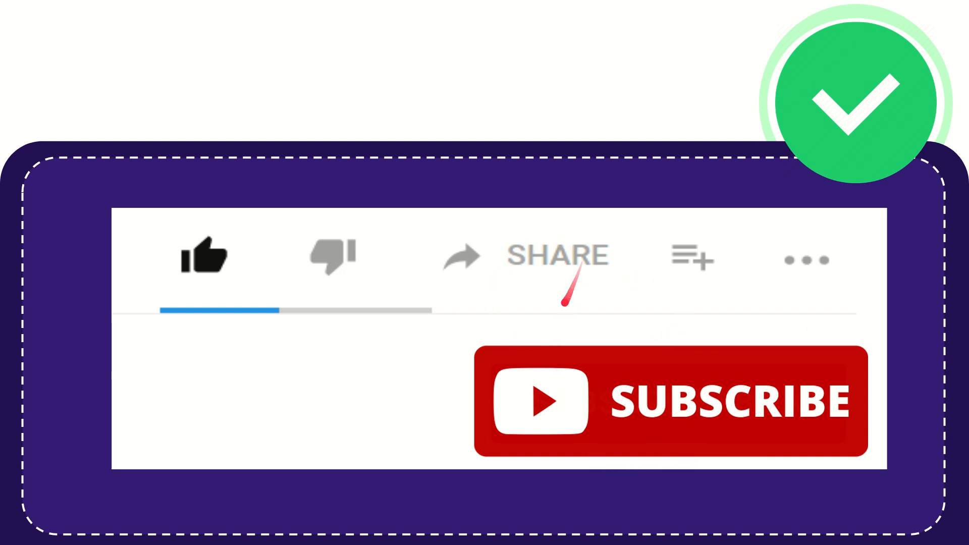
mouse_move(561, 308)
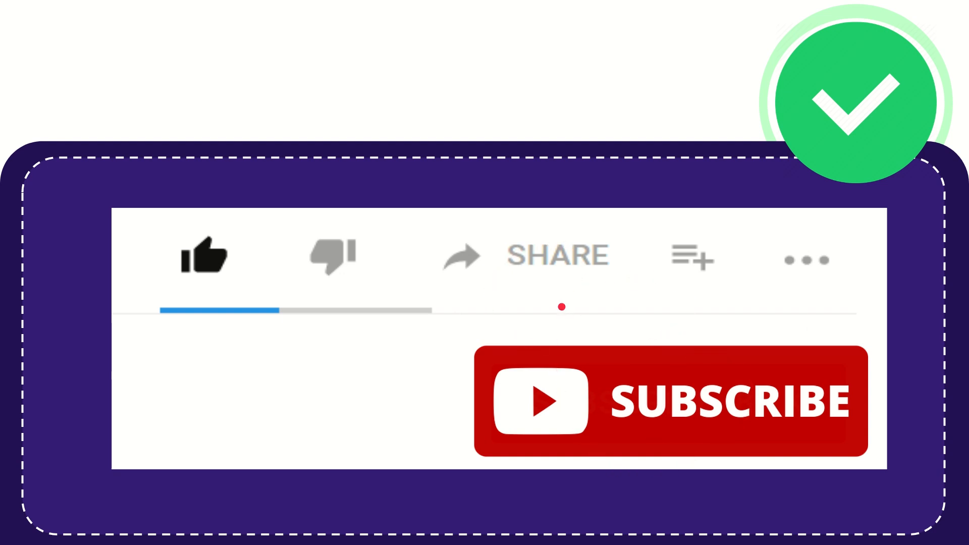